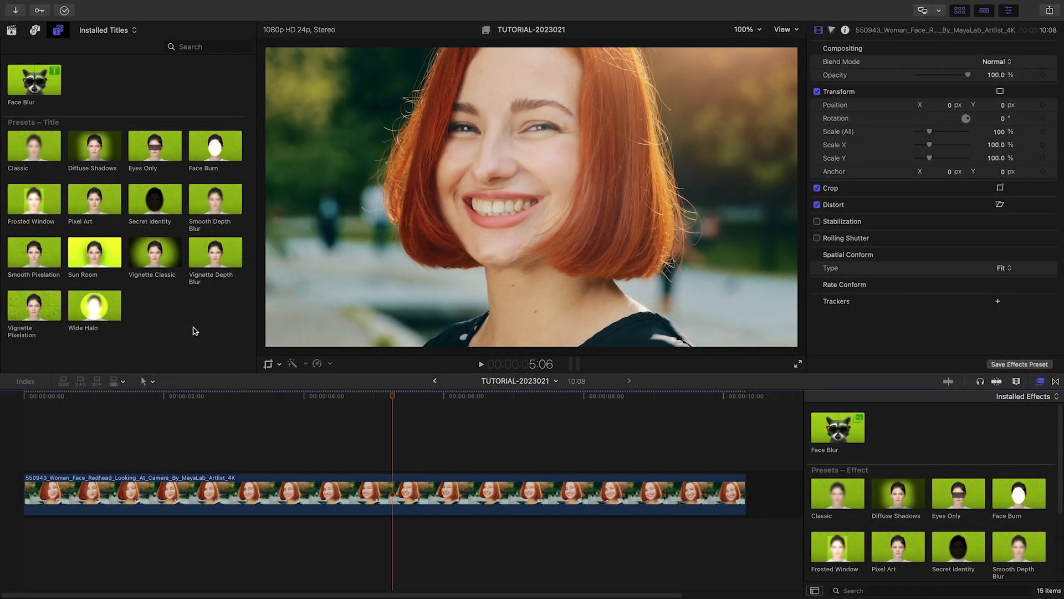
mouse_move(201, 283)
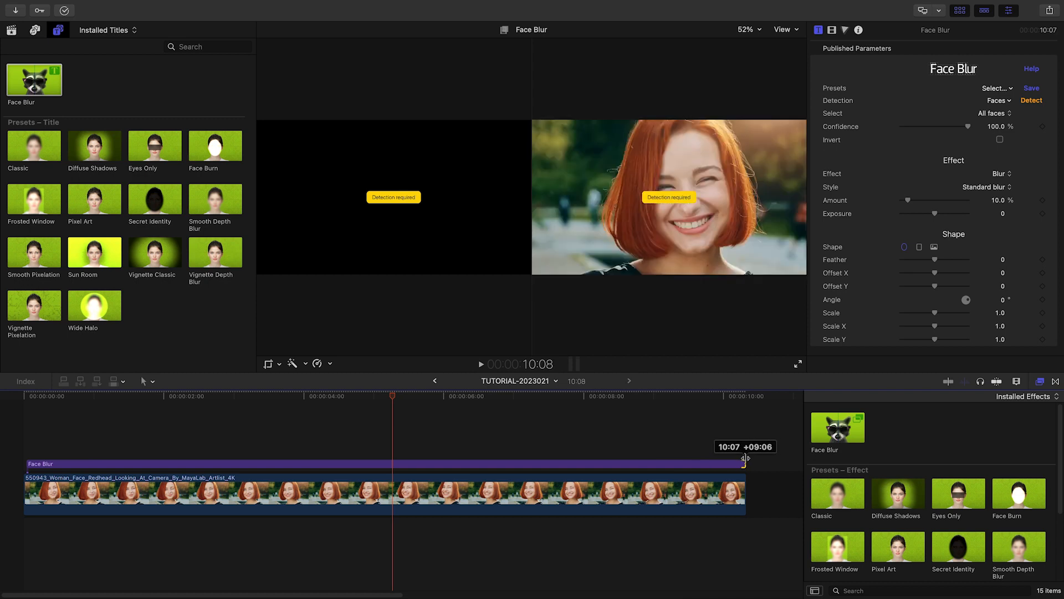
- Run face detection on the redhead clip's Face Blur title to cover the woman's face
left_click(797, 363)
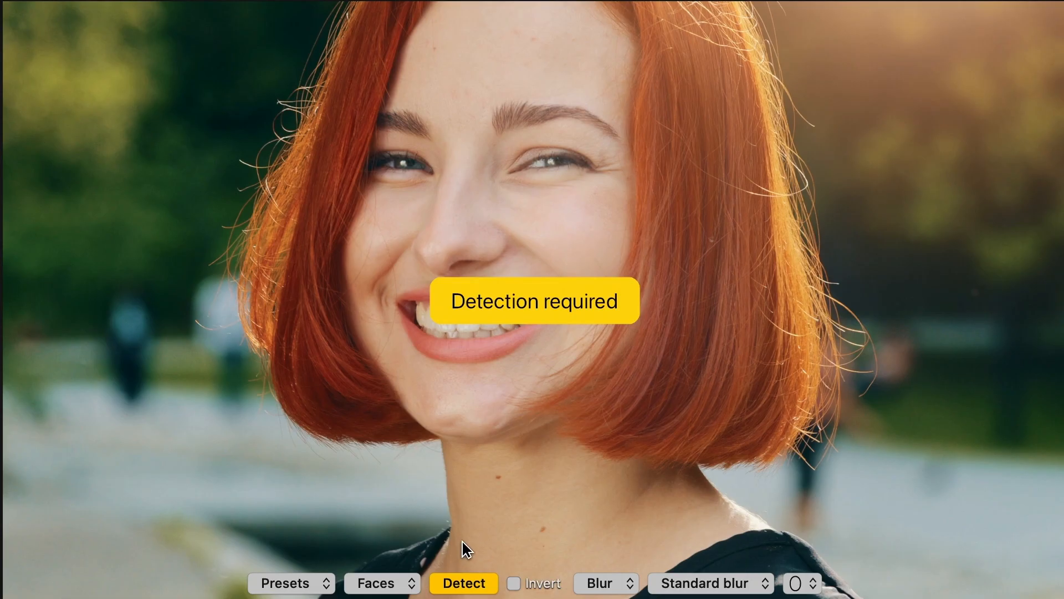
mouse_move(491, 592)
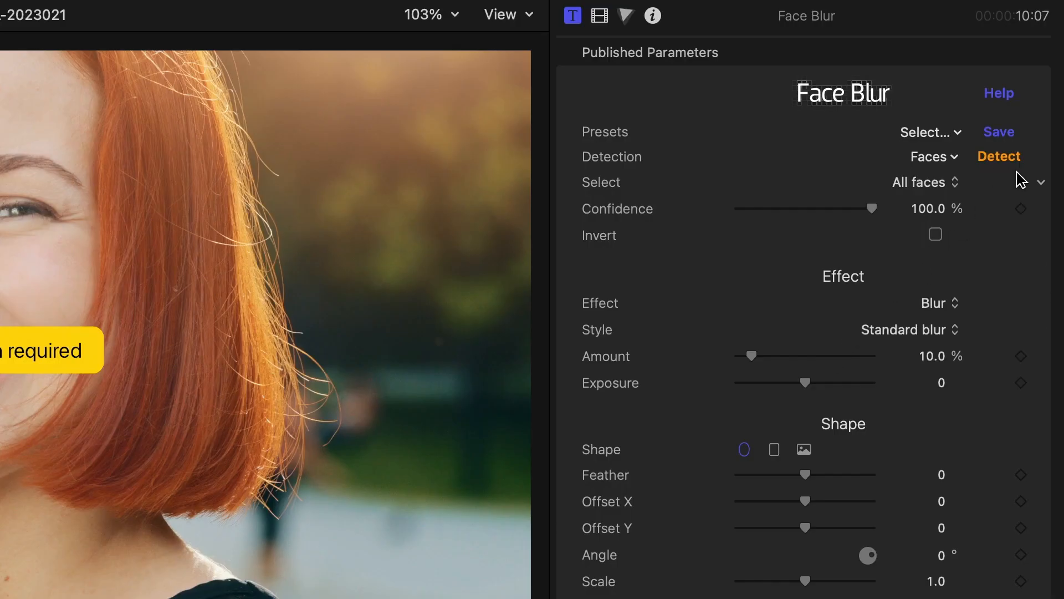
left_click(998, 156)
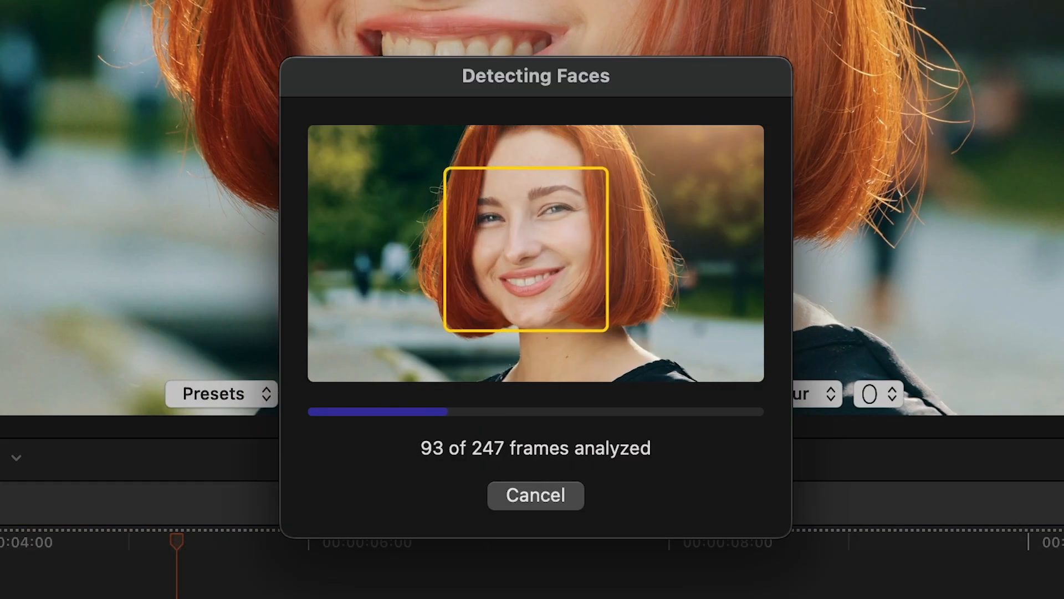
left_click(535, 495)
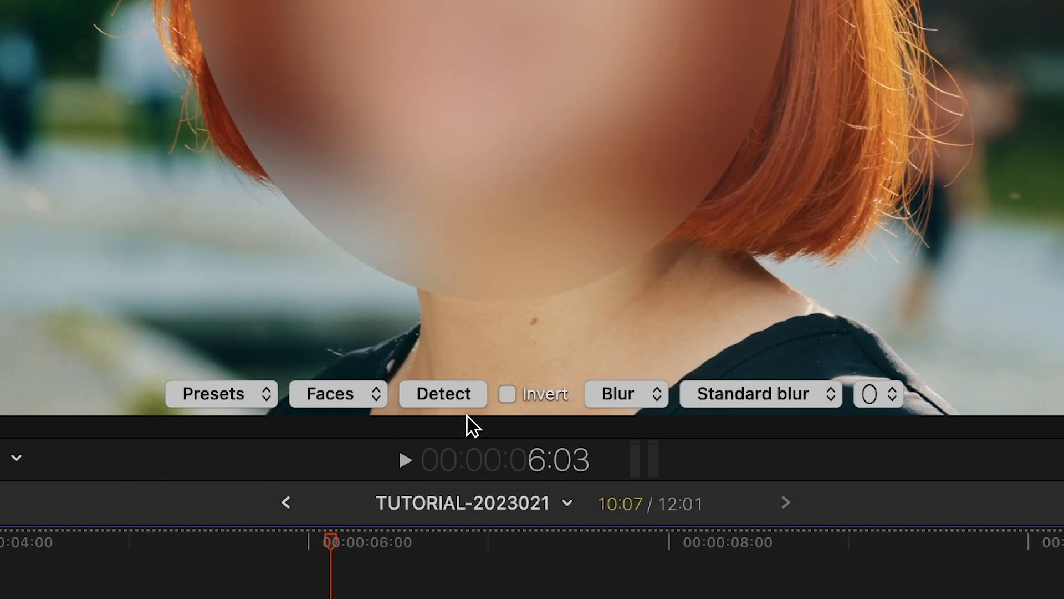
- Refine the face blur: confidence 94.53%, feather -0.34, offset Y -0.11
left_click(443, 394)
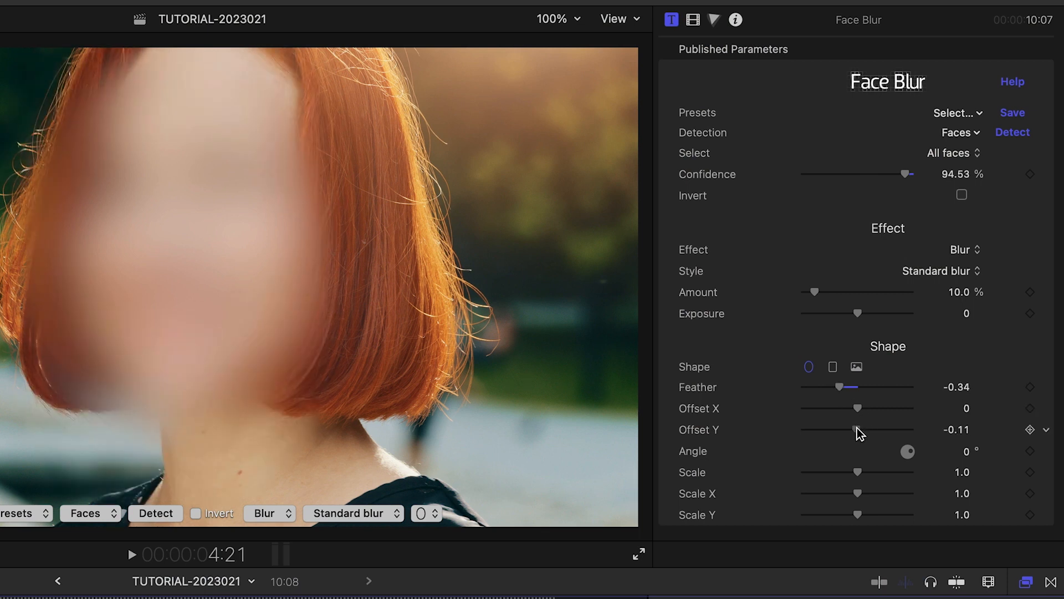
- Try Box blur, then switch the effect to Pixelate at about 59% amount
left_click(938, 270)
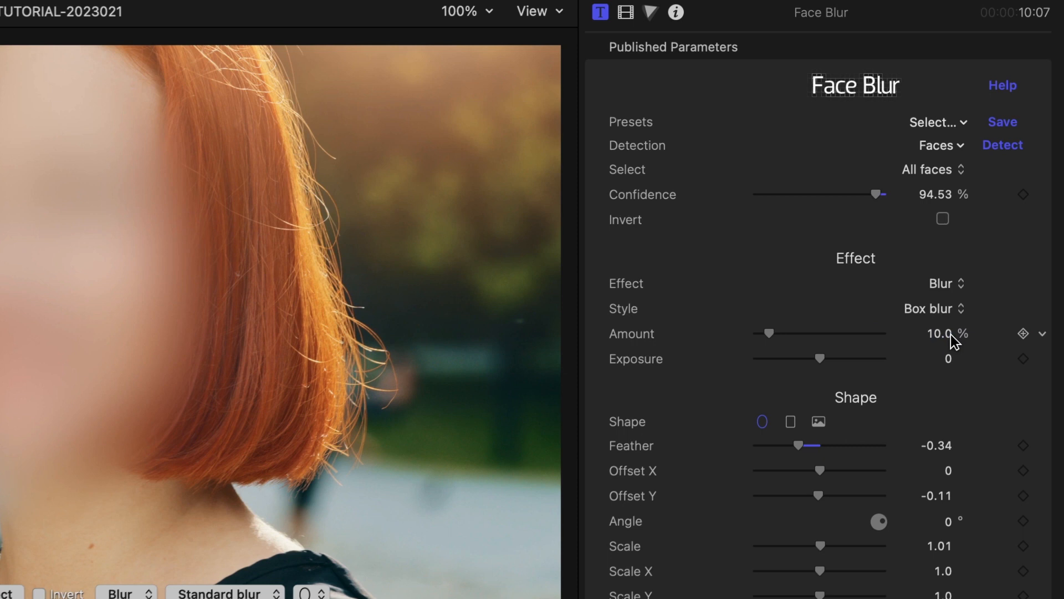
left_click(934, 308)
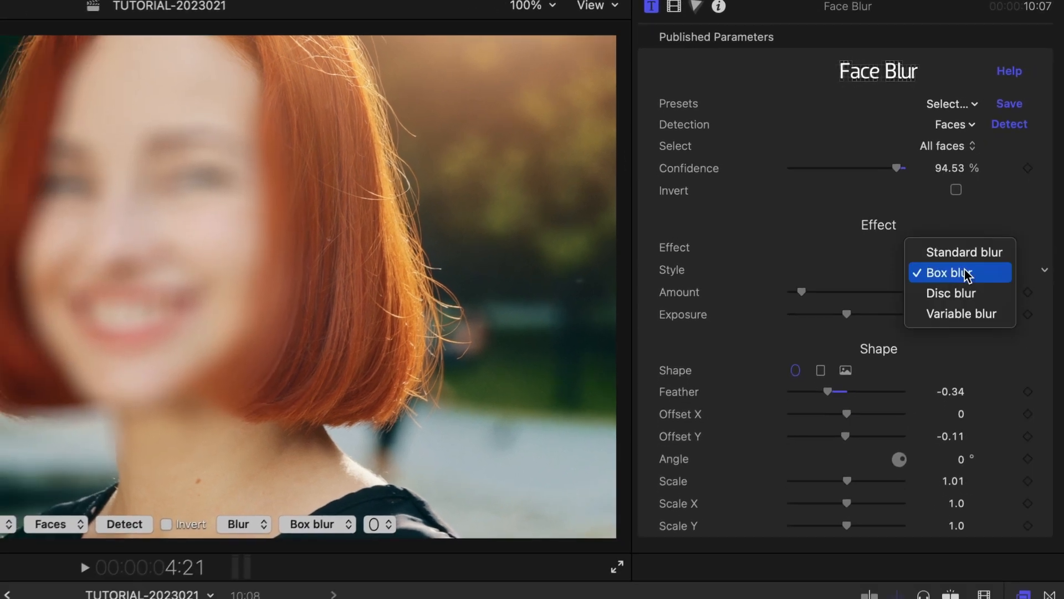
left_click(952, 293)
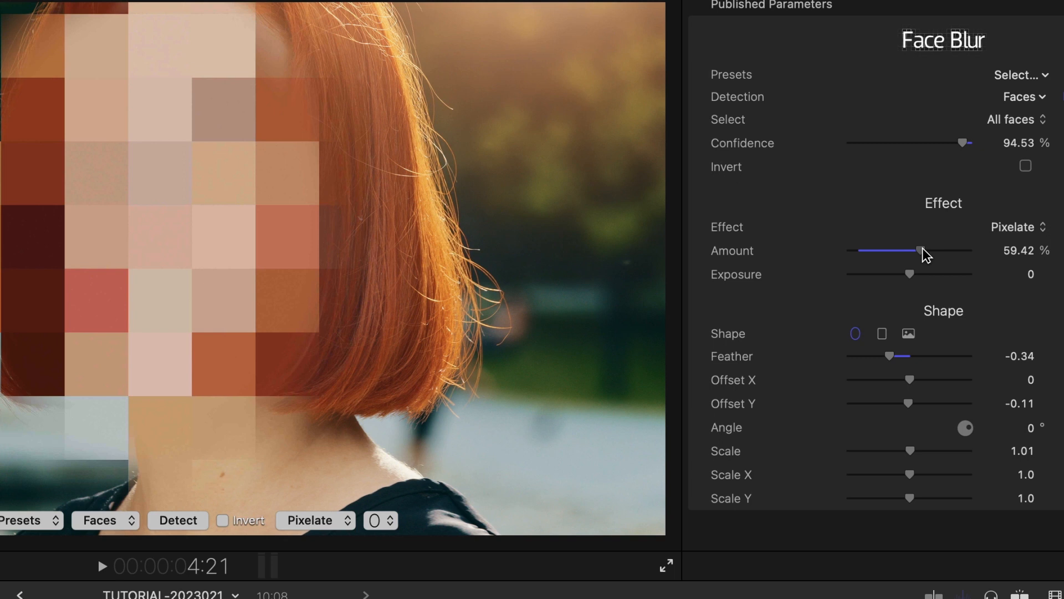
left_click(1018, 227)
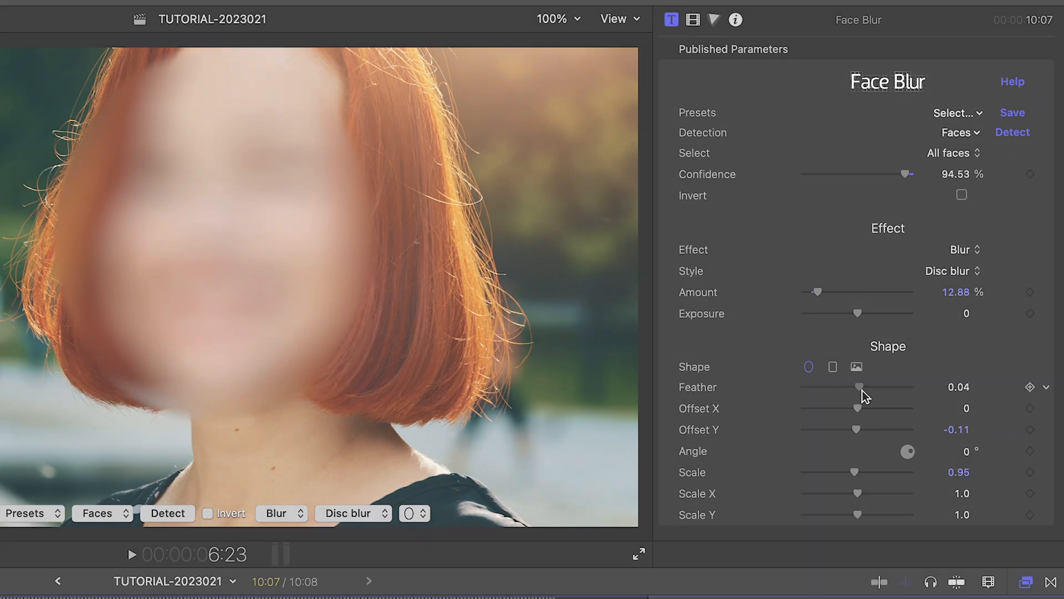
- Apply a 12.88% disc blur, feather 0.04, scale 0.95, tilted -11° in a rectangle
left_click(1012, 133)
type("-11")
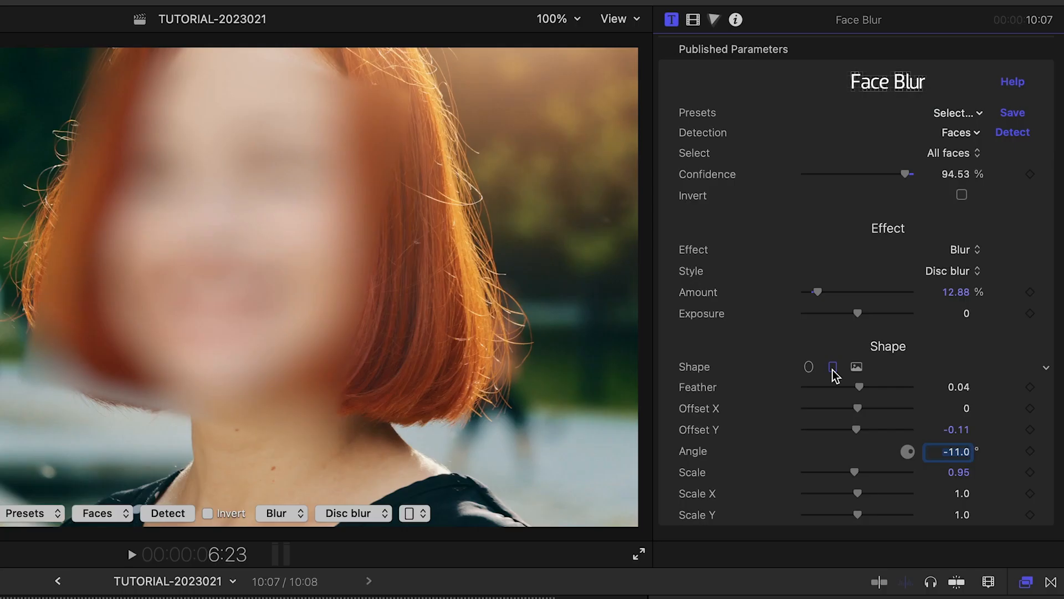
- Use the star image image1.jpg as the custom blur shape
left_click(857, 367)
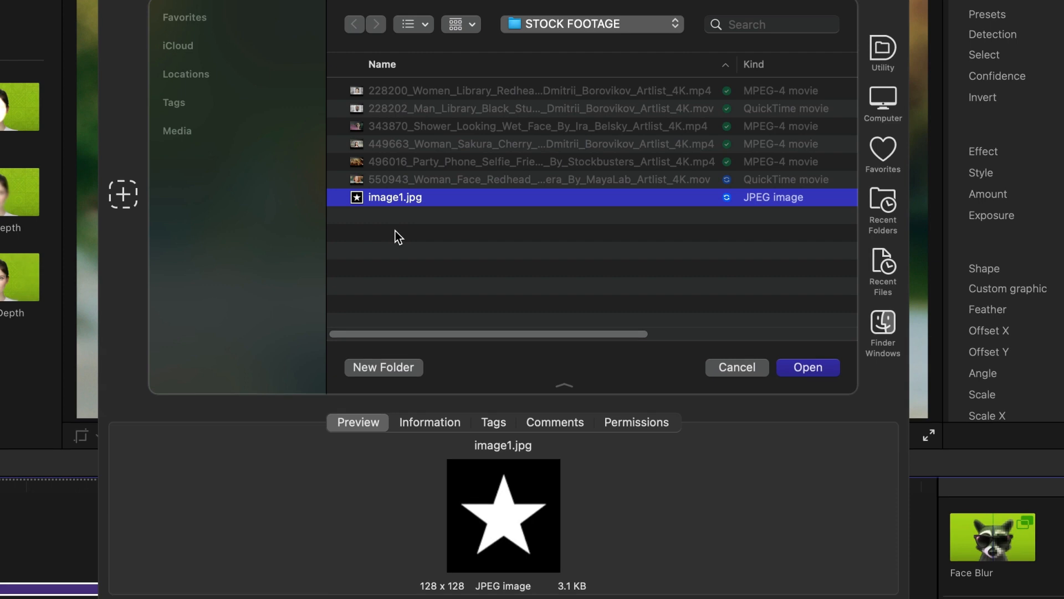
left_click(808, 367)
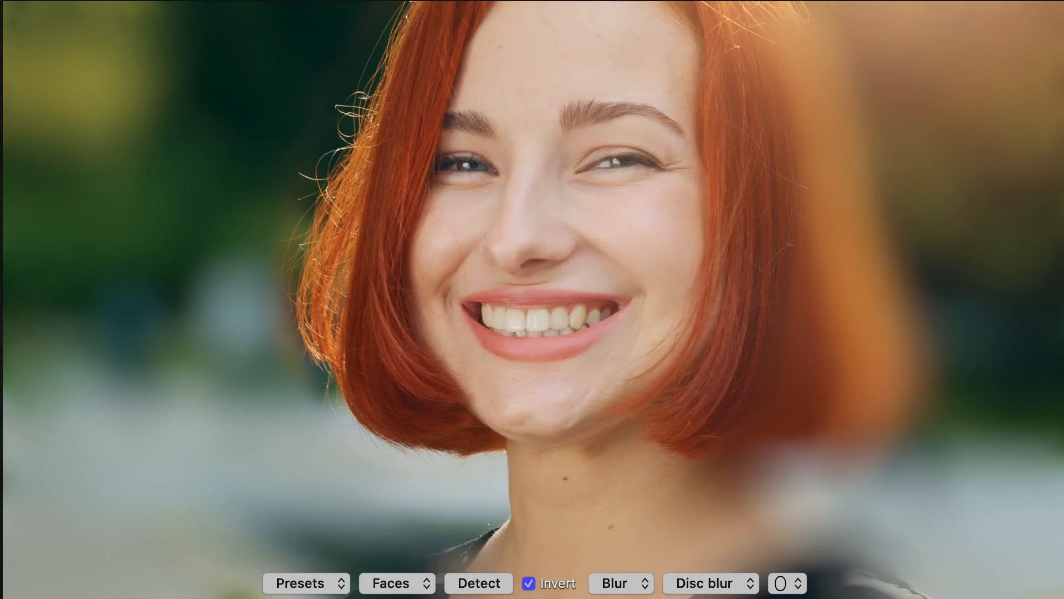
- Restore the ellipse shape and preview Invert before turning it off again
left_click(529, 583)
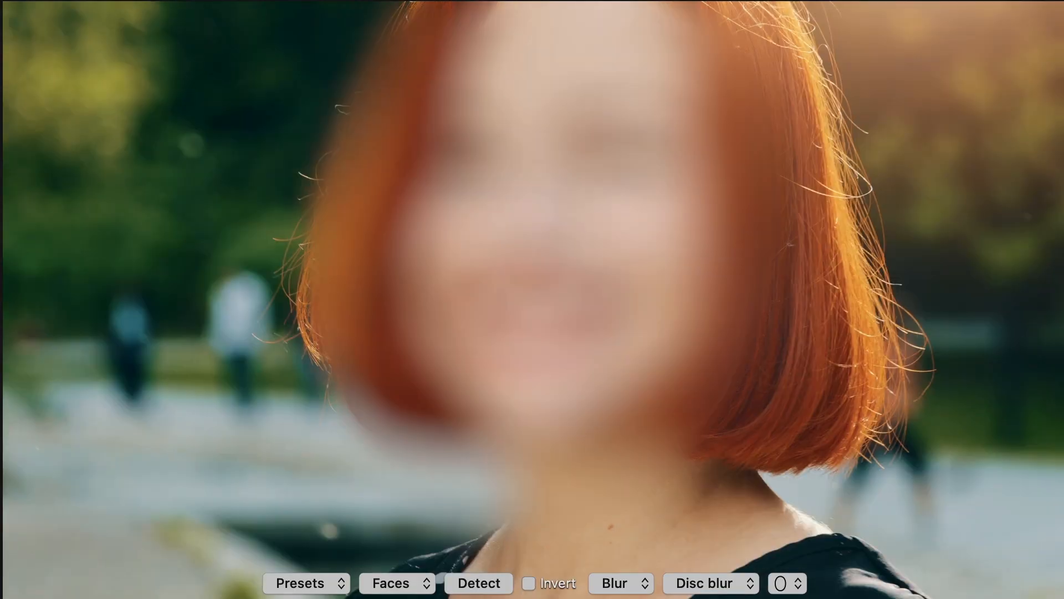
left_click(529, 583)
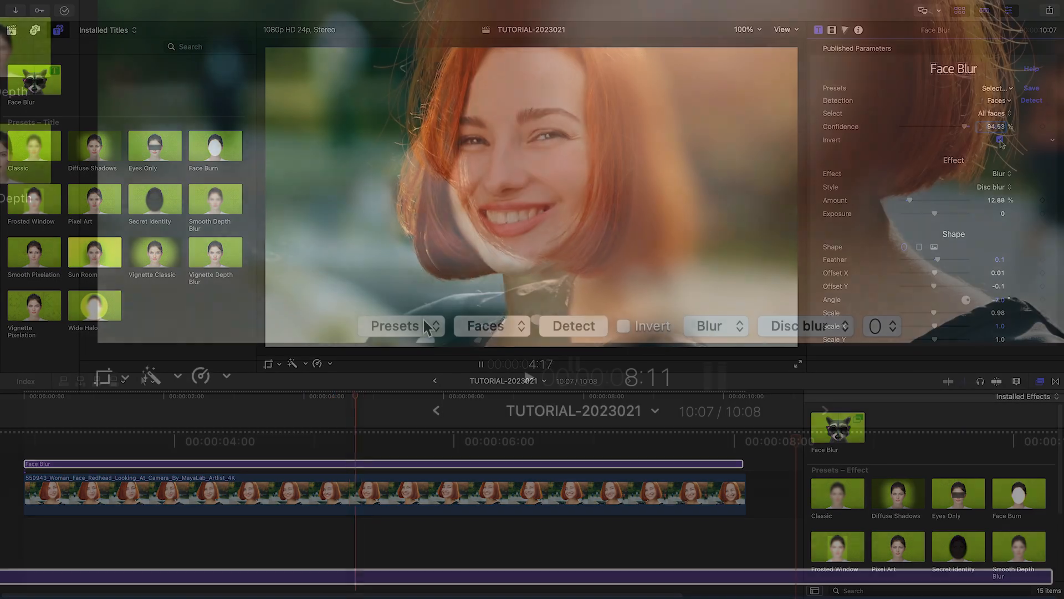
- Apply the Vignette Classic preset from the viewer's Presets list
left_click(395, 326)
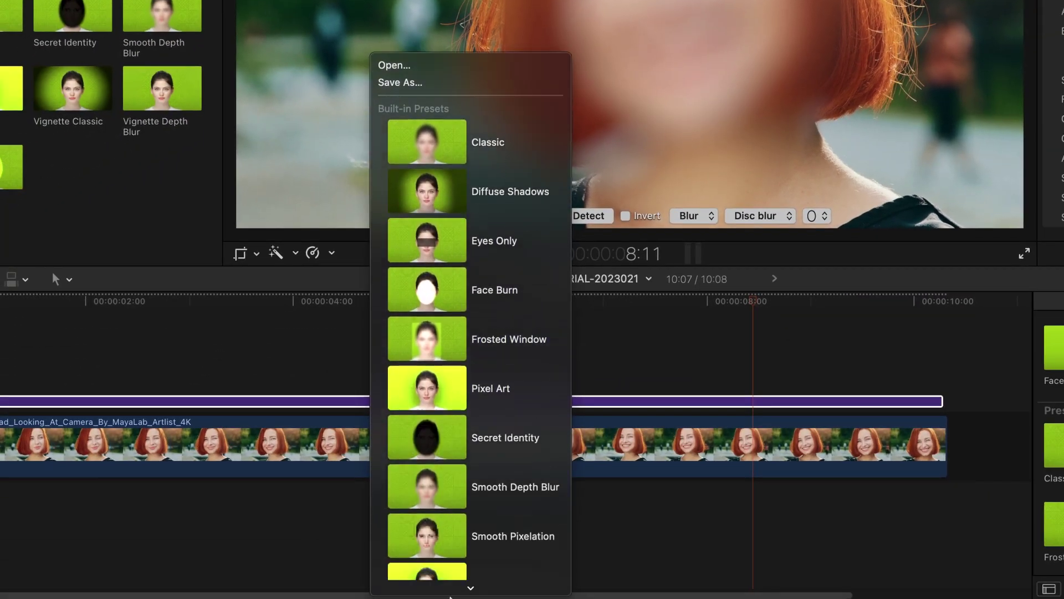
scroll("down", 3)
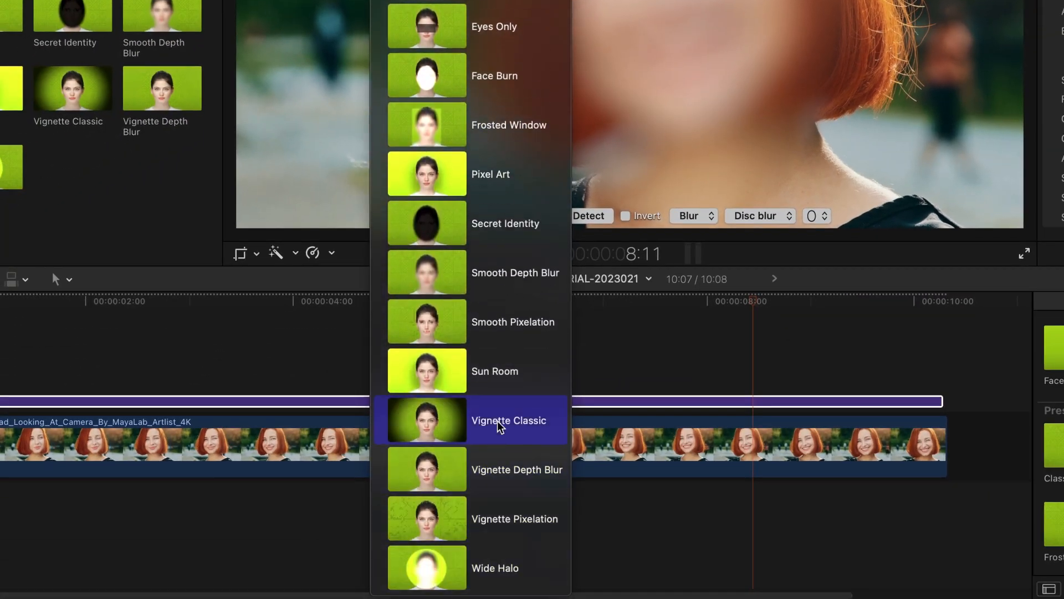
left_click(499, 420)
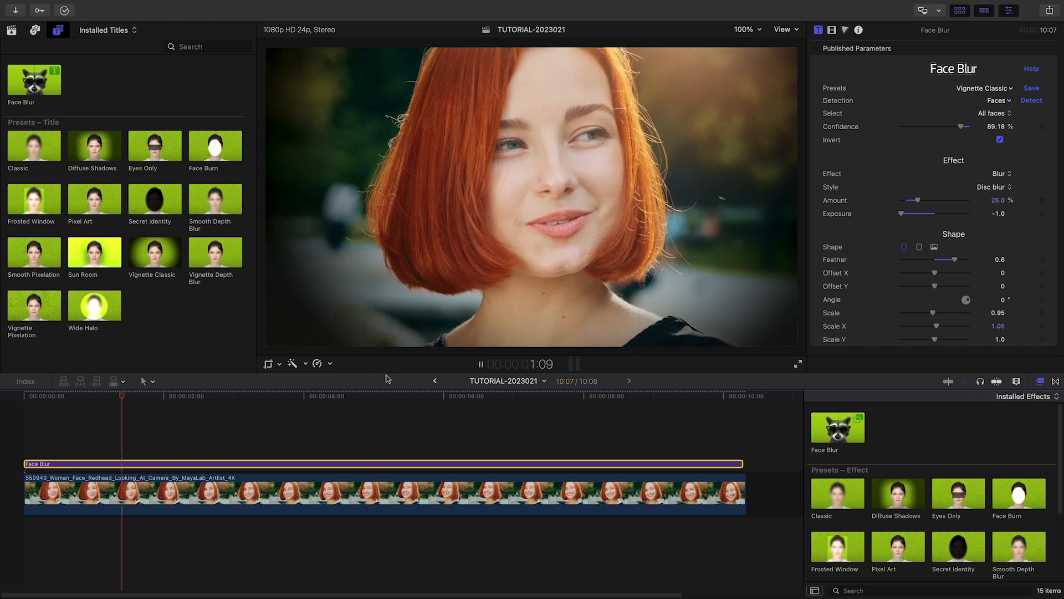
left_click(985, 88)
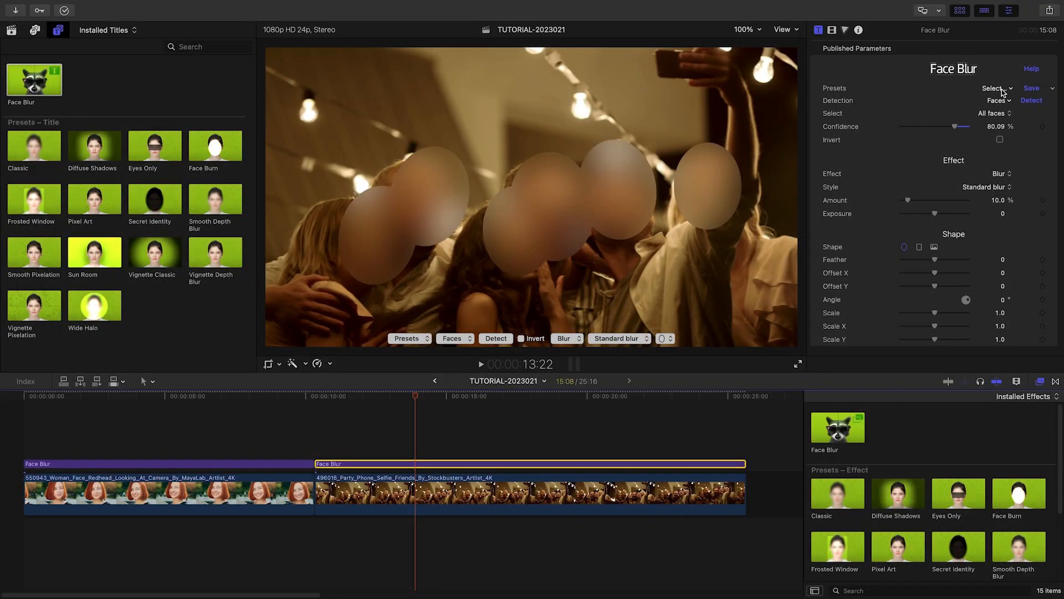
- Apply the Diffuse Shadows preset to the party selfie clip's Face Blur title
left_click(995, 87)
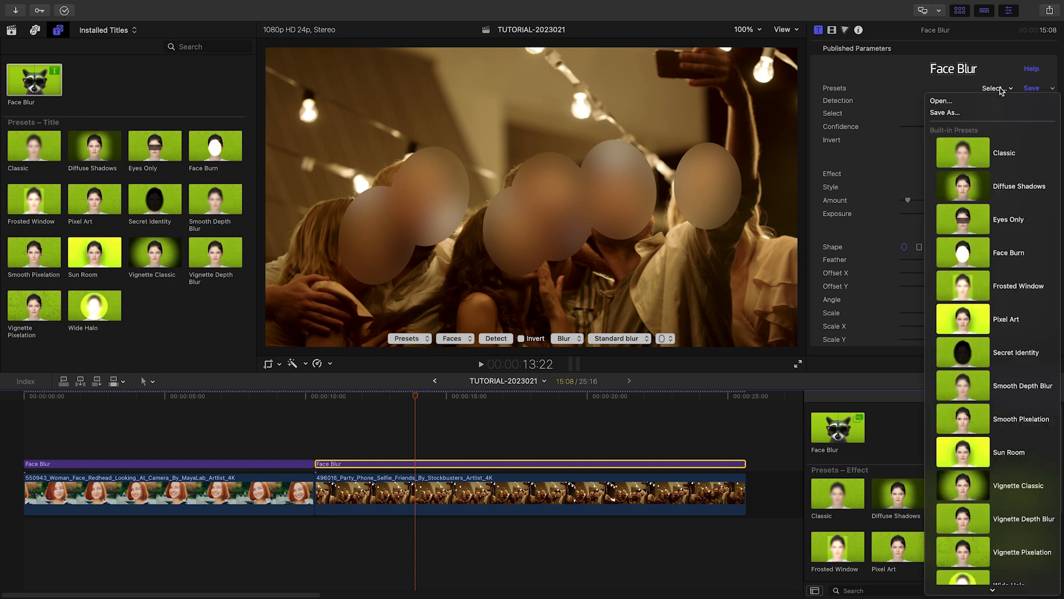
left_click(1019, 186)
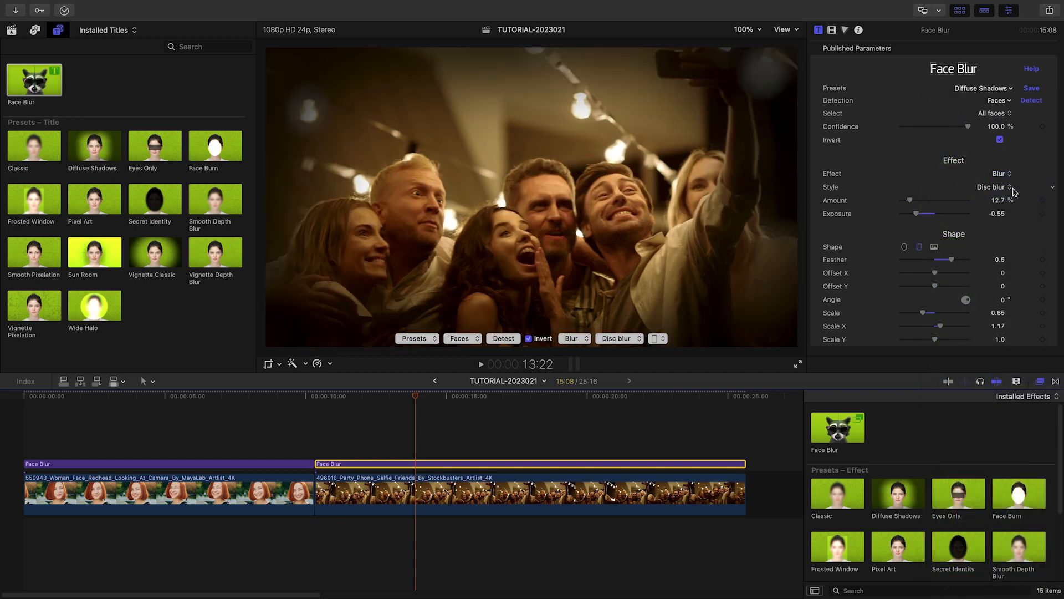